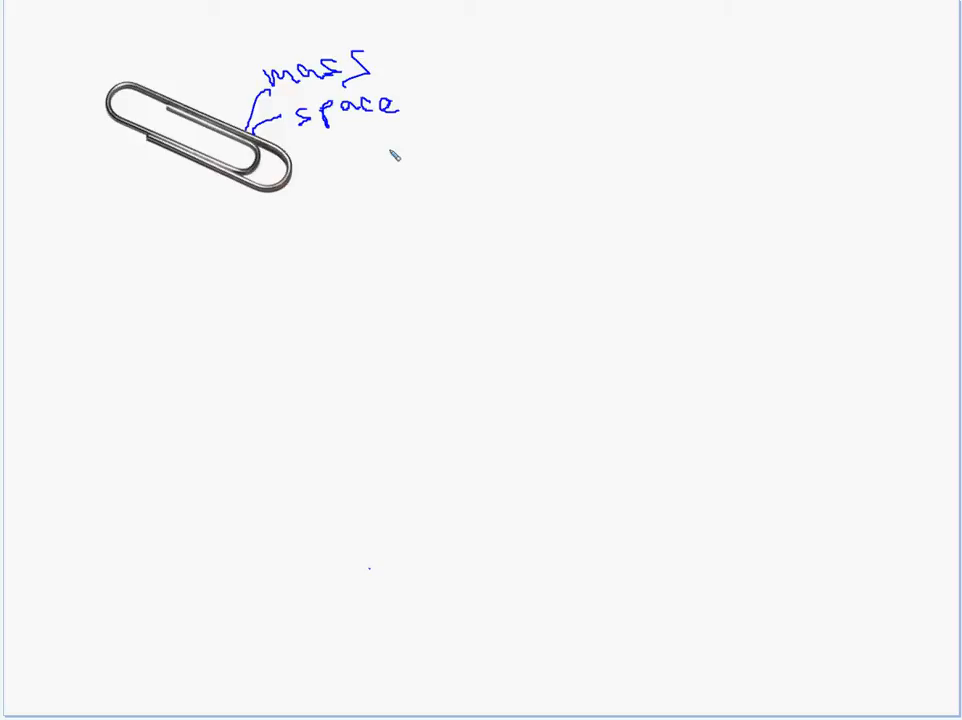
mouse_move(496, 236)
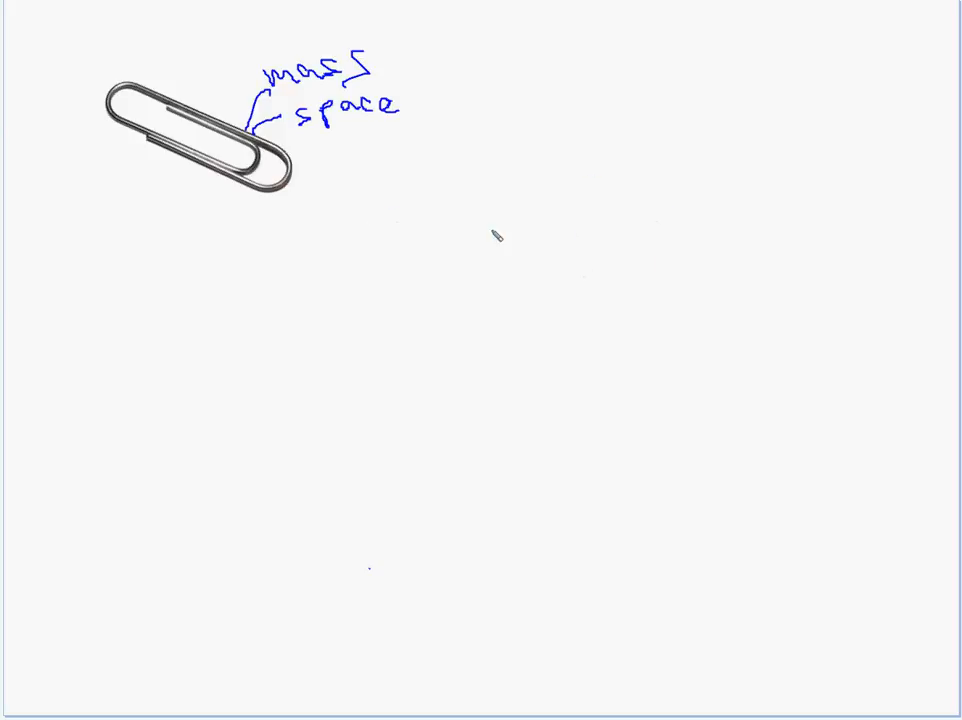
mouse_move(452, 202)
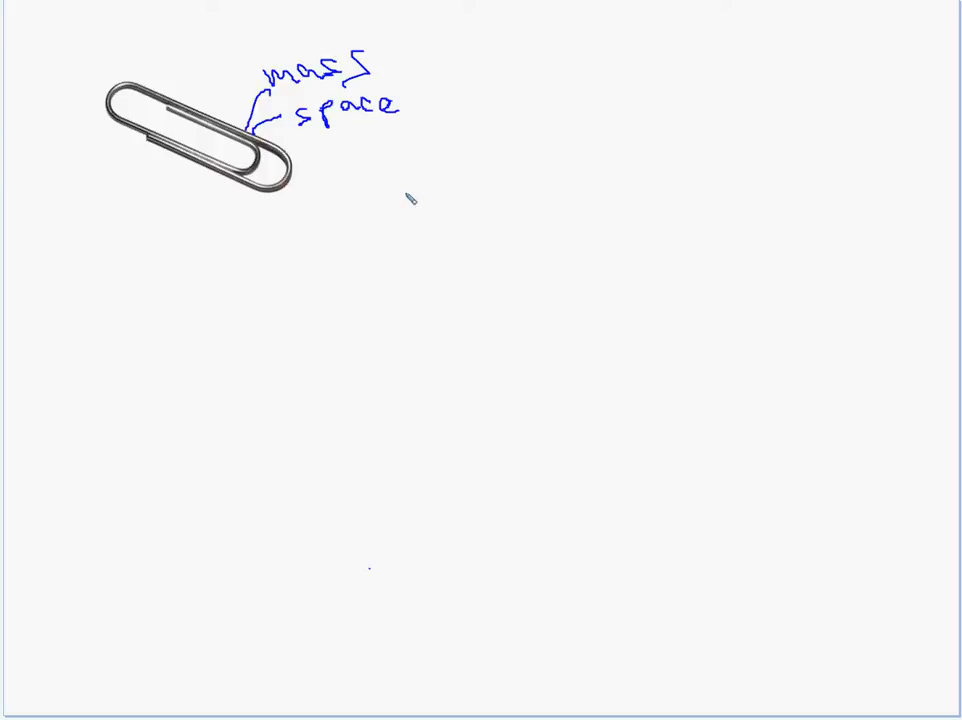
mouse_move(460, 226)
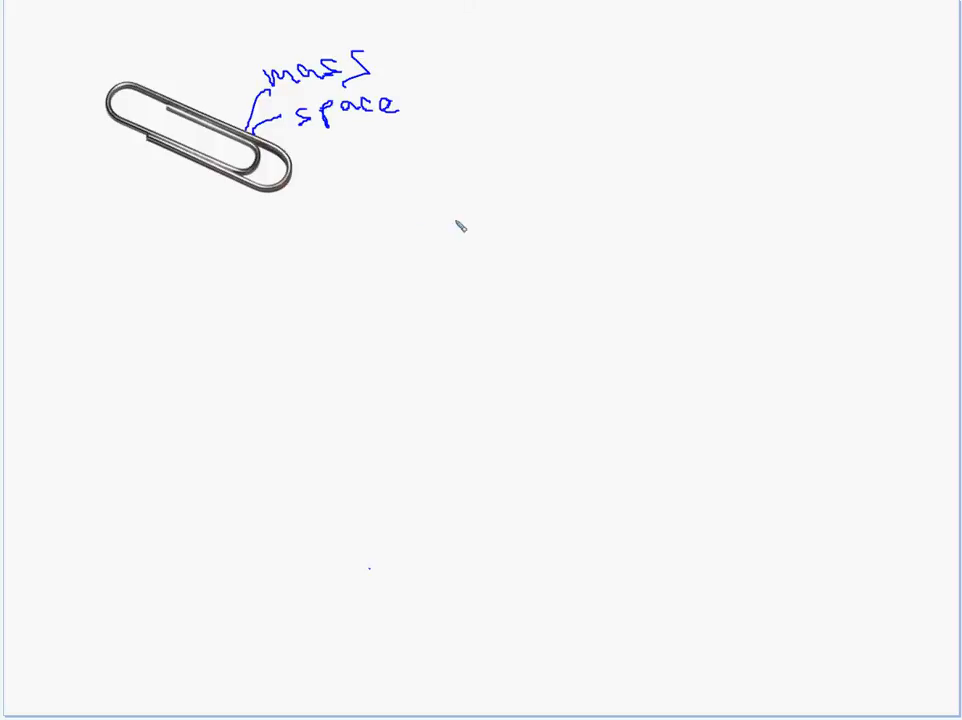
Step: Sketch two long blue horizontal pieces to the right of the paper clip, as if split in half
left_click_drag(372, 210, 498, 200)
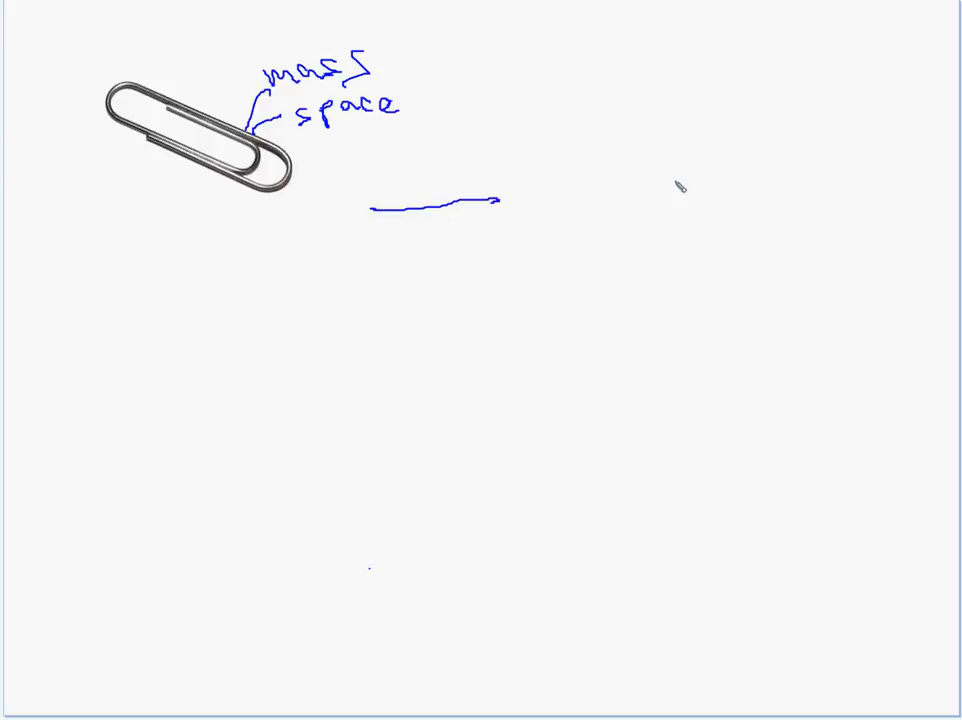
left_click_drag(590, 198, 756, 192)
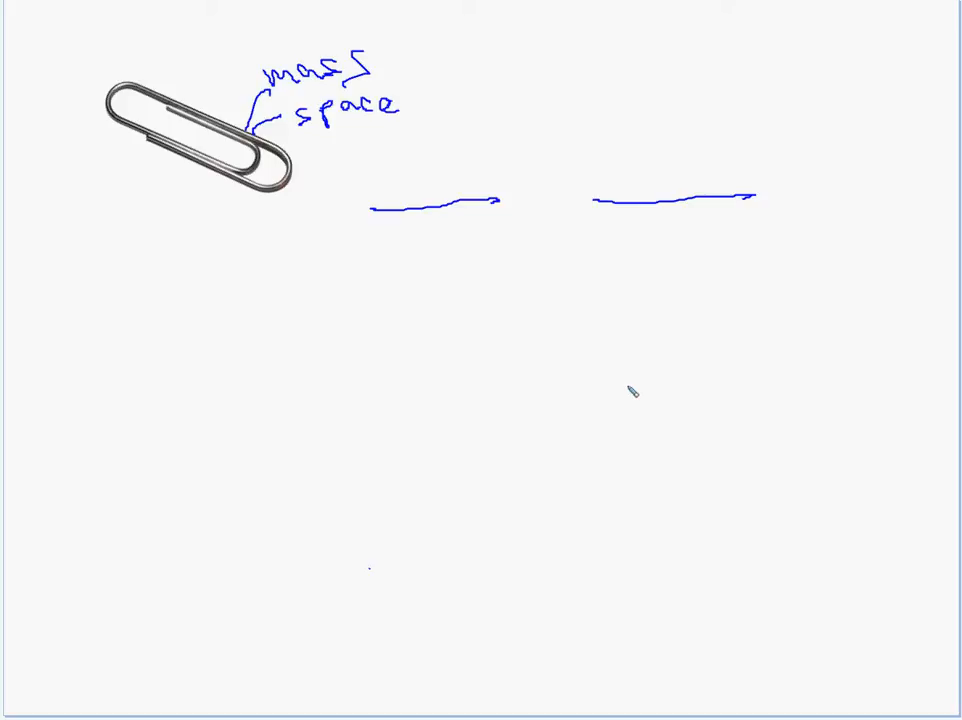
mouse_move(424, 232)
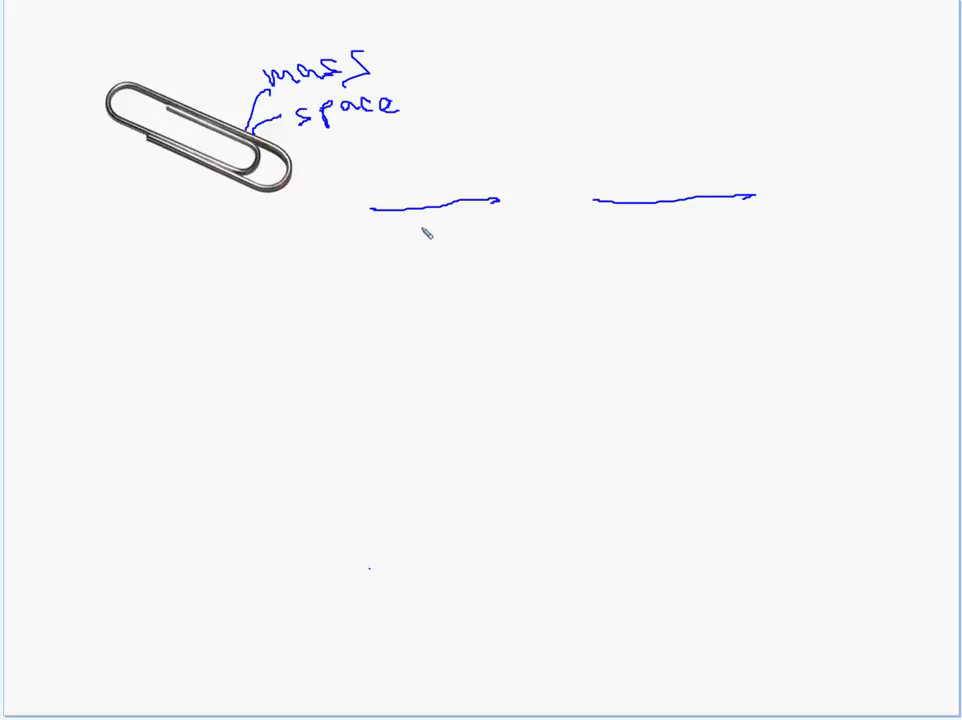
mouse_move(328, 272)
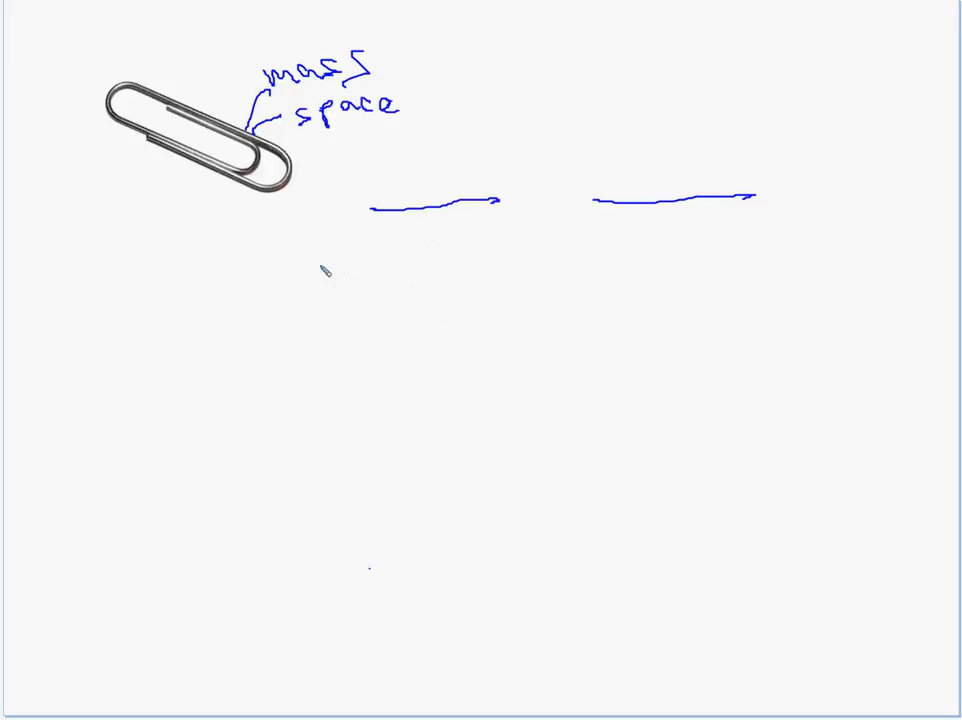
Step: Draw descending rows of ever-shorter blue dashes, ending in tiny specks at the bottom left
left_click_drag(310, 264, 364, 264)
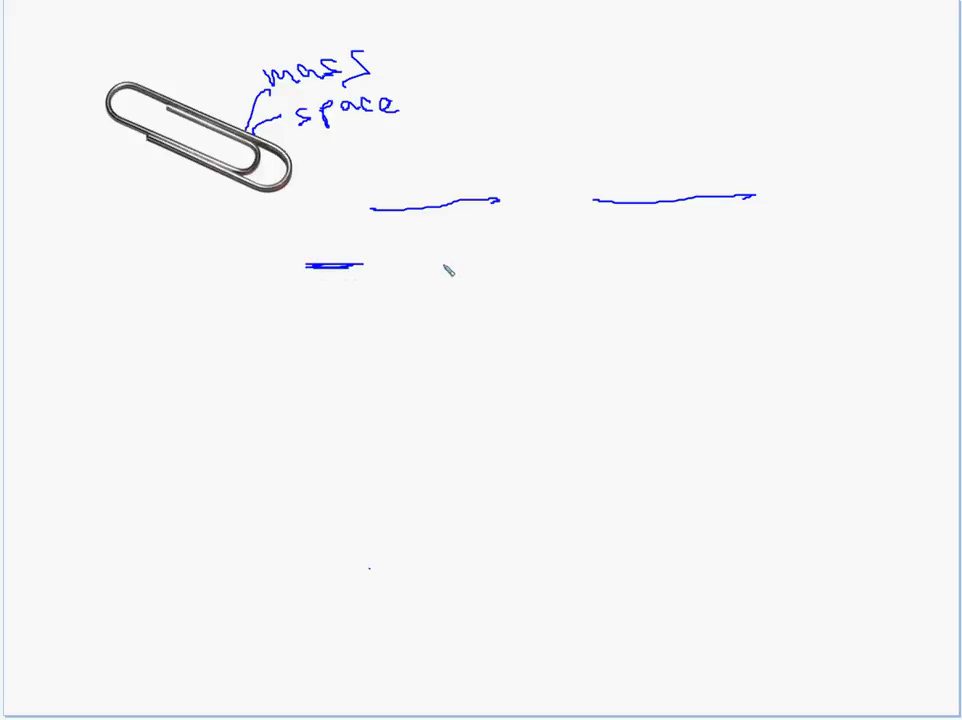
left_click_drag(436, 270, 500, 268)
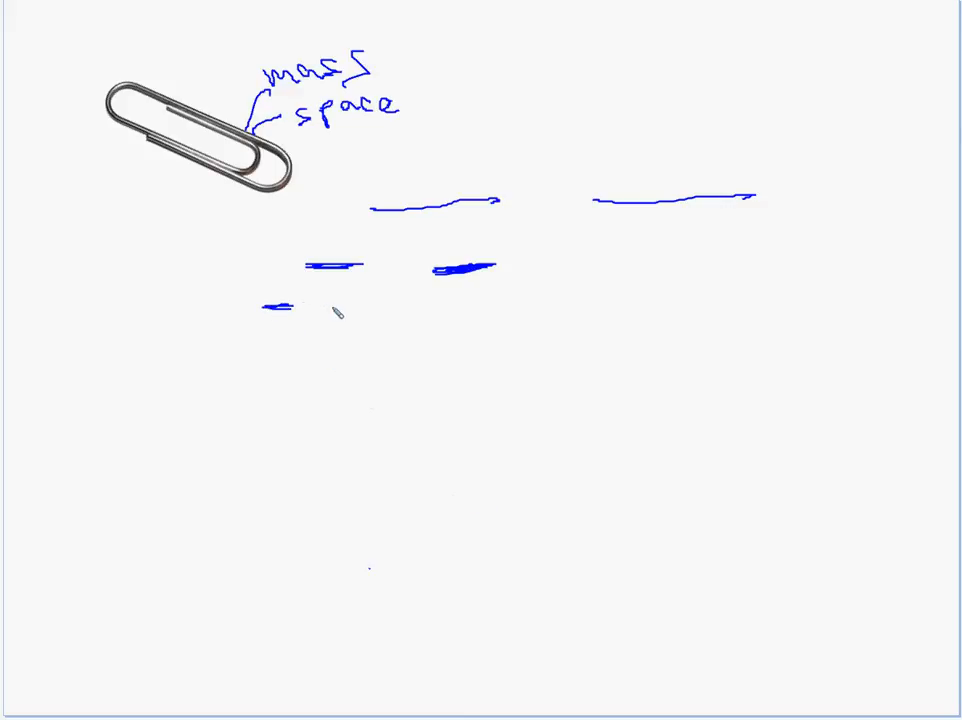
left_click_drag(320, 308, 344, 304)
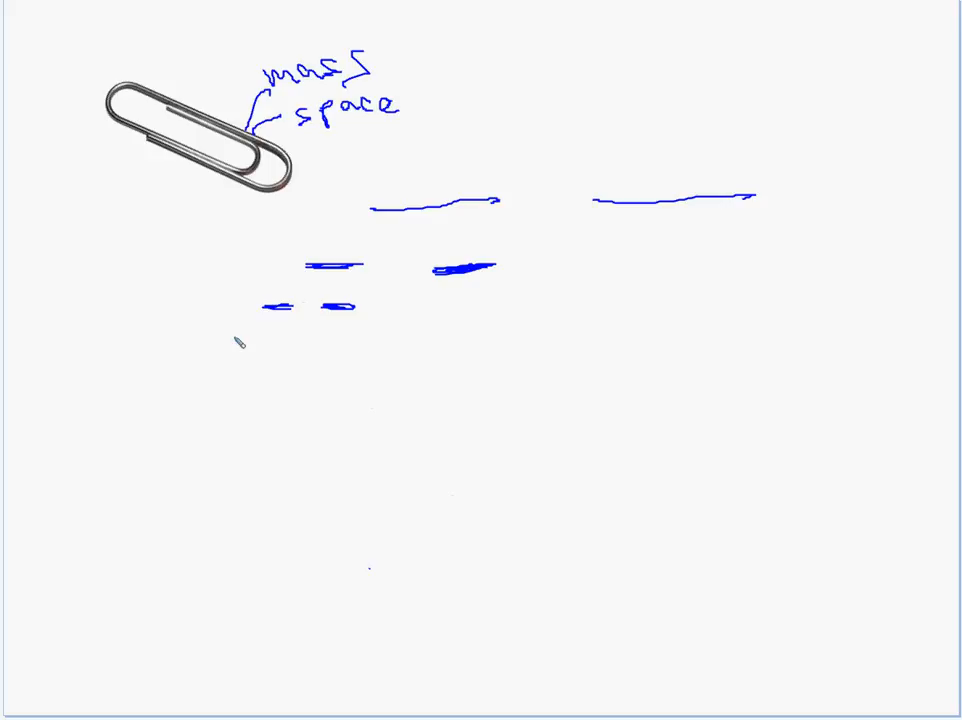
left_click_drag(230, 340, 276, 342)
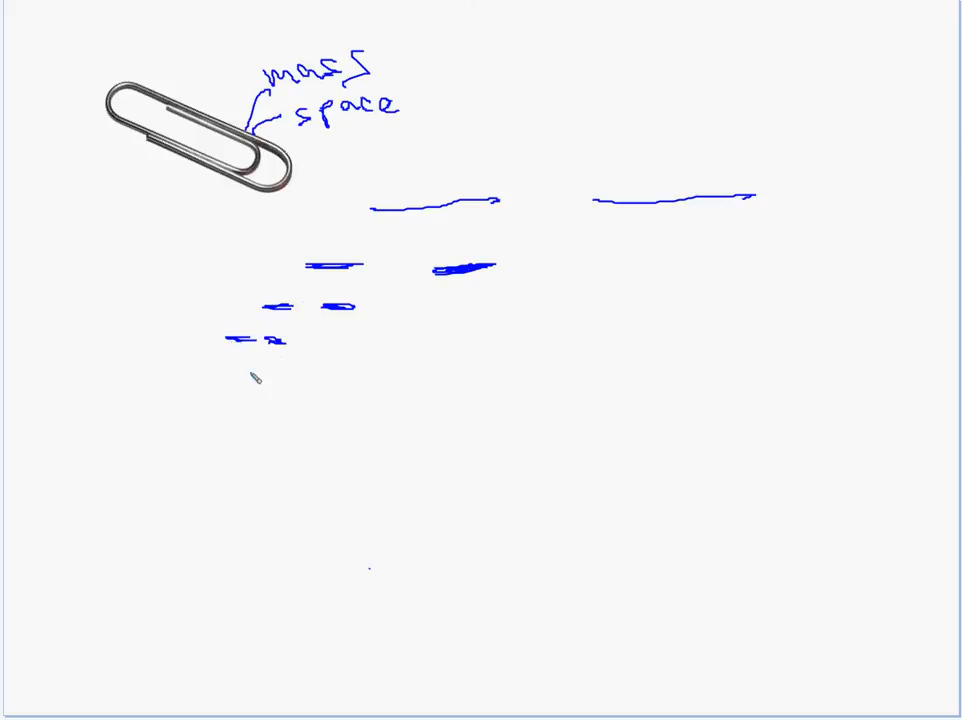
left_click_drag(244, 356, 260, 364)
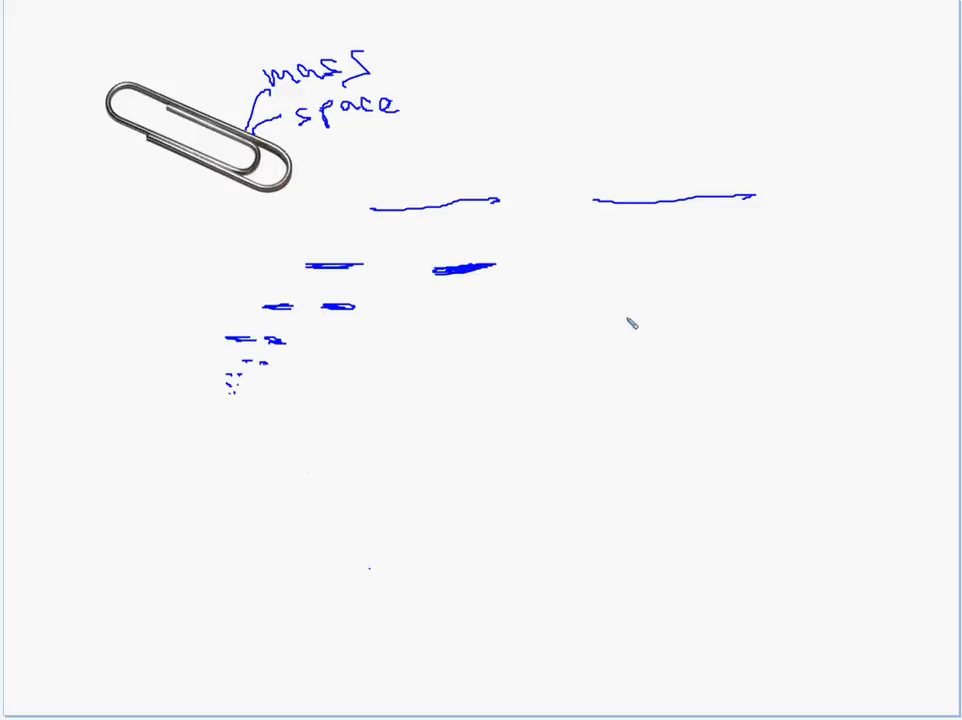
mouse_move(240, 398)
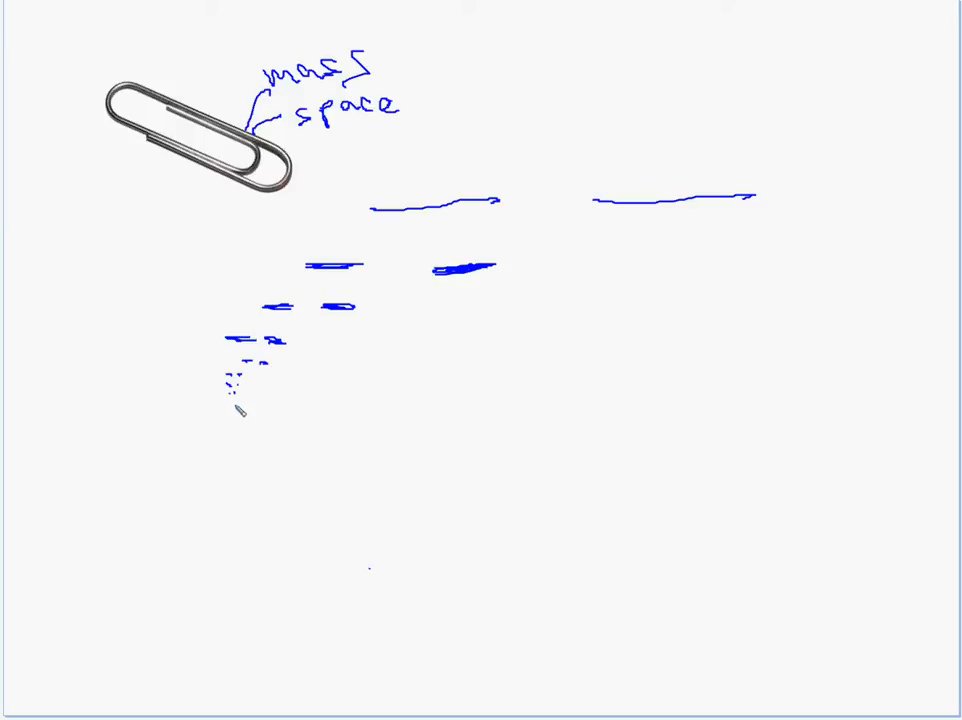
mouse_move(248, 418)
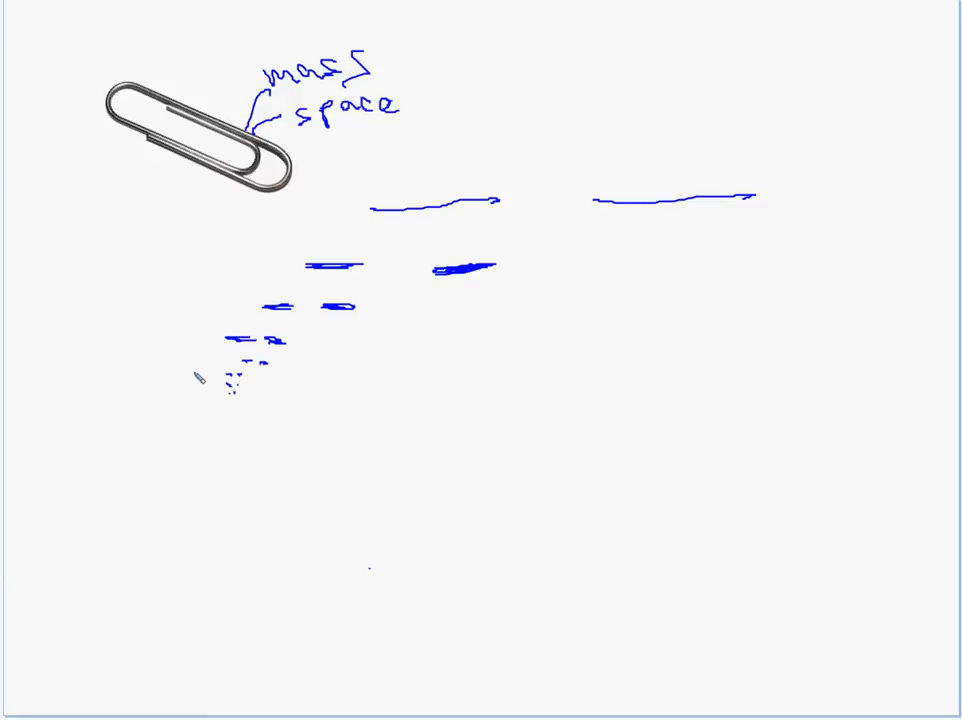
mouse_move(258, 408)
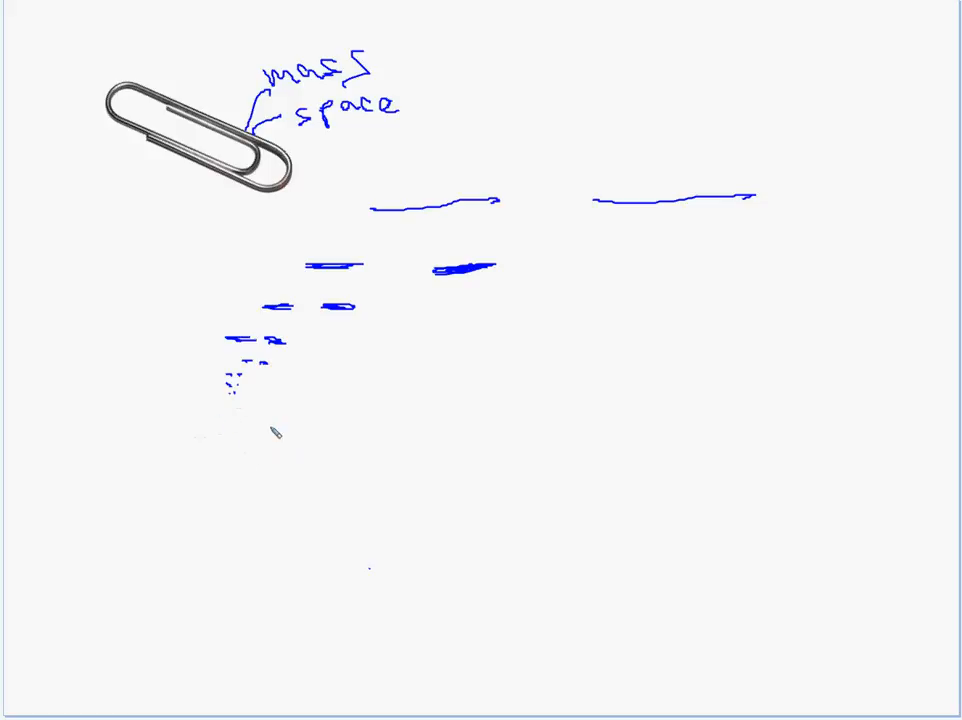
Step: Project zoom lines from the specks into a large box and begin an arrowed 'microscopic' label
left_click_drag(236, 390, 250, 480)
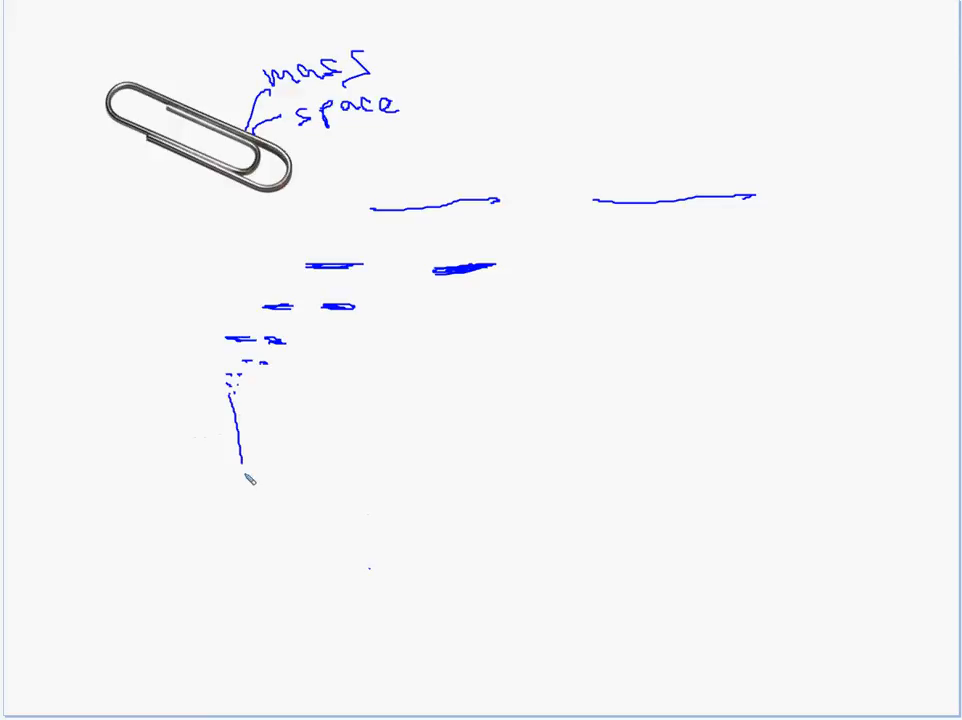
left_click_drag(230, 400, 330, 464)
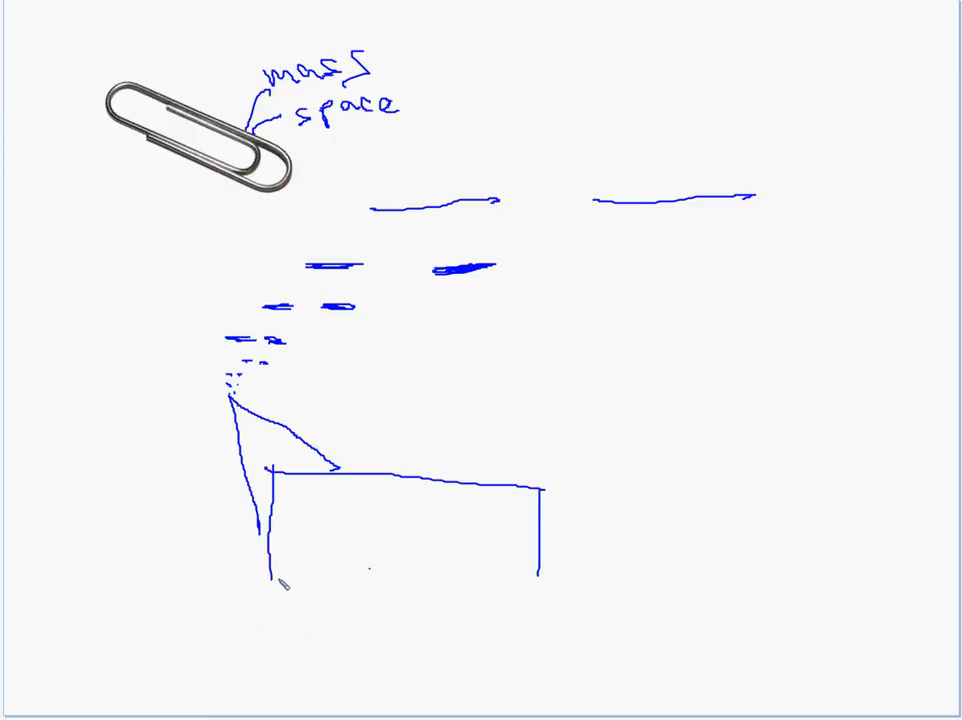
left_click_drag(272, 588, 540, 624)
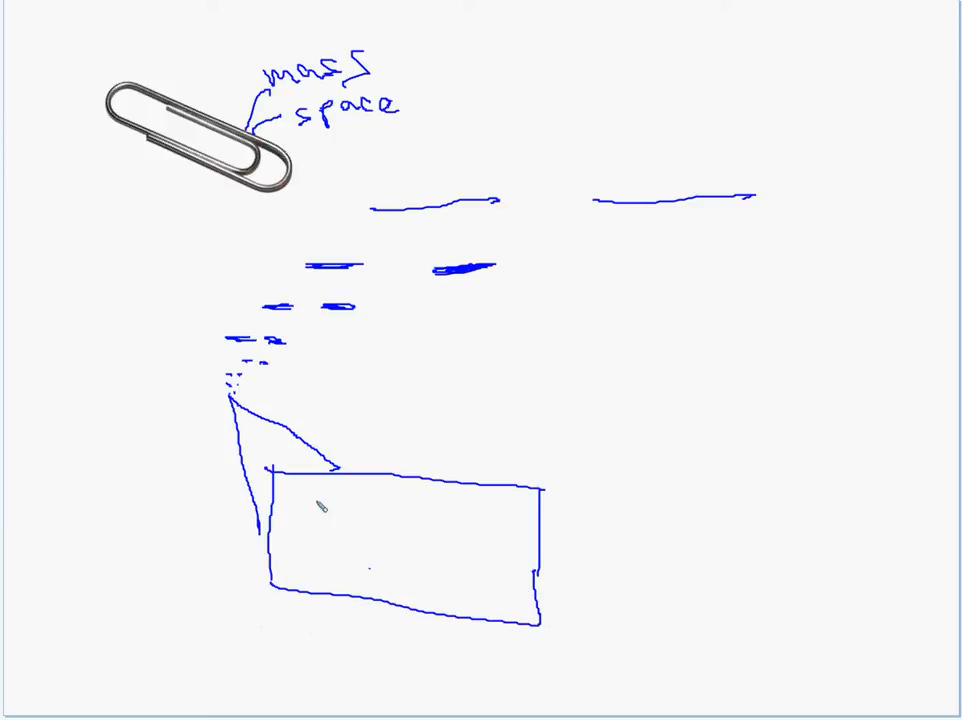
mouse_move(430, 448)
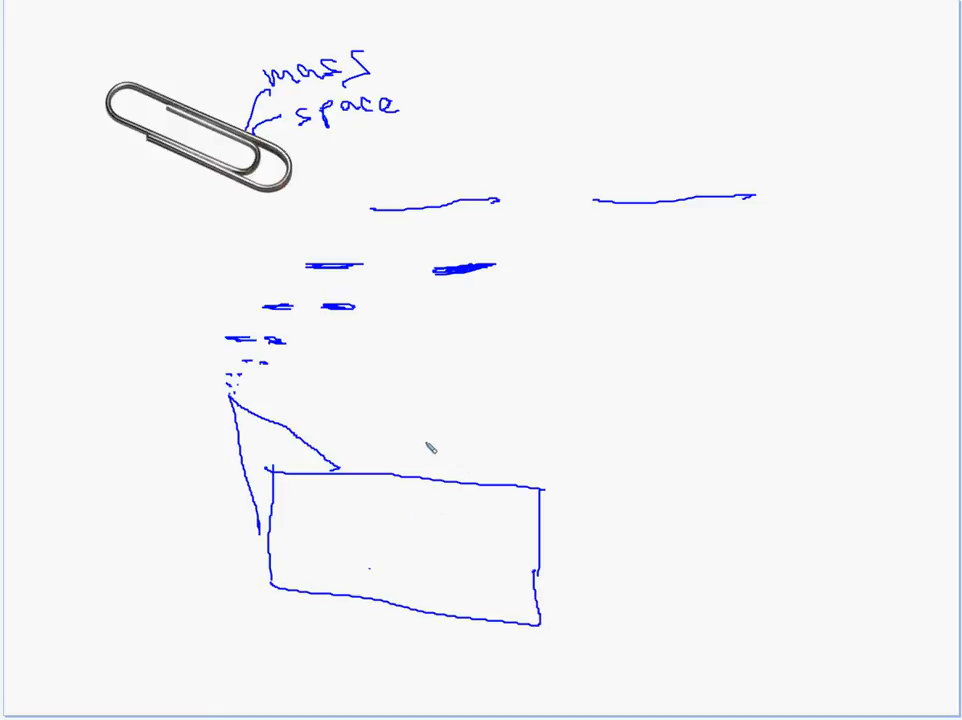
left_click_drag(400, 390, 420, 470)
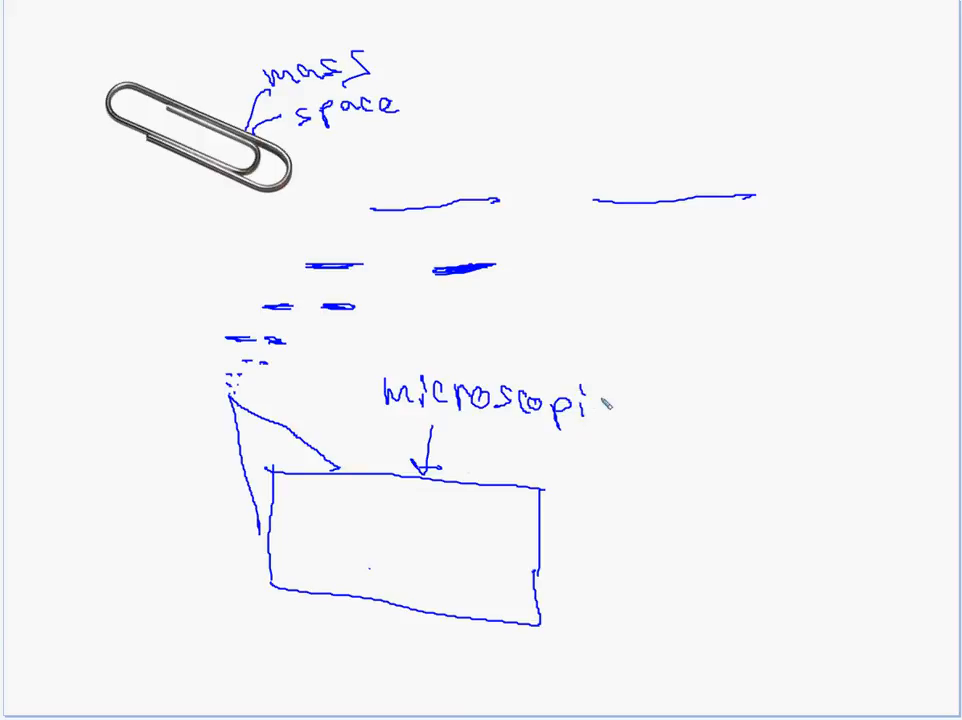
Step: Complete the 'microscopic' label and draw small circular particles in the box's left side
left_click_drag(280, 490, 340, 570)
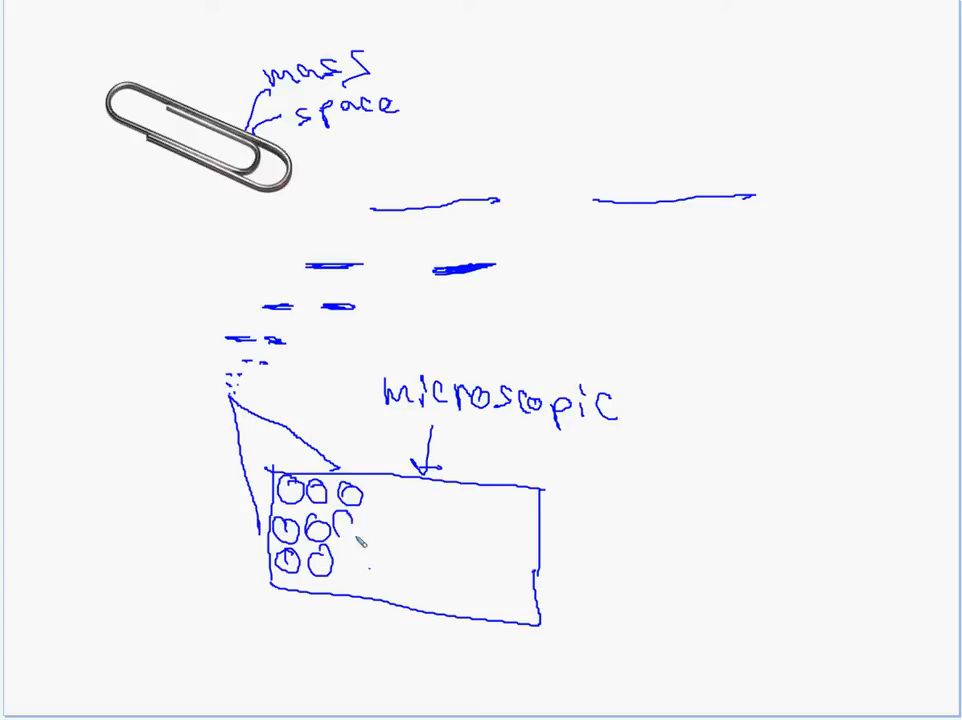